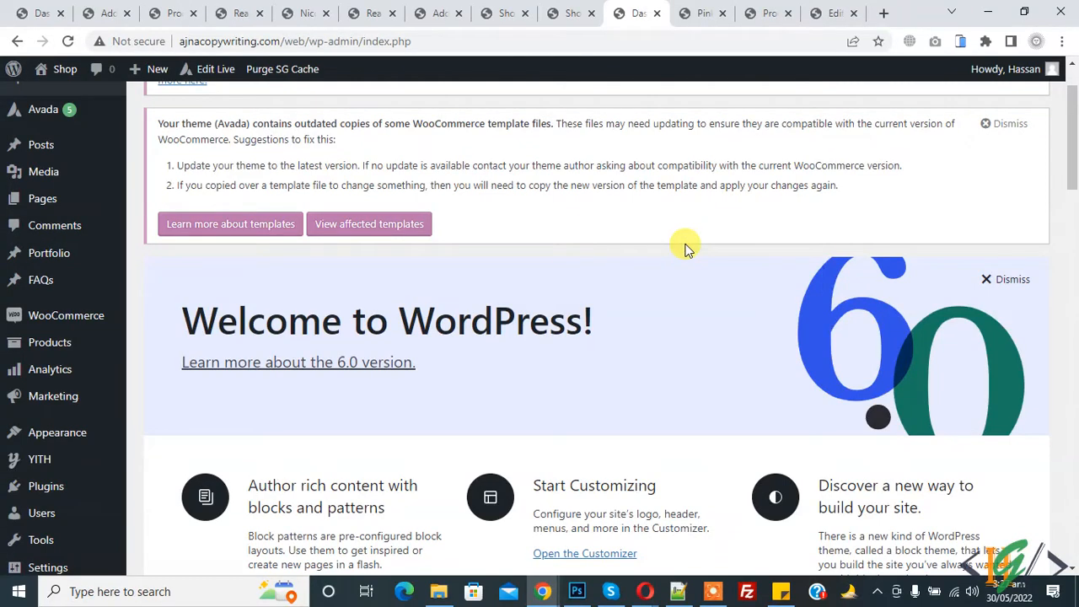
pyautogui.moveTo(707, 241)
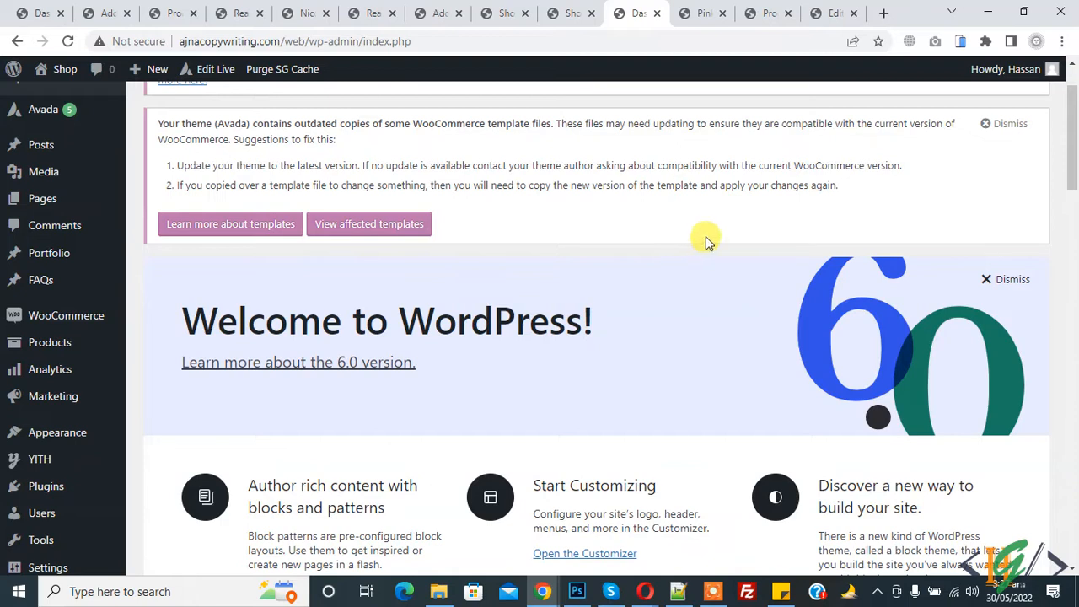
pyautogui.moveTo(699, 291)
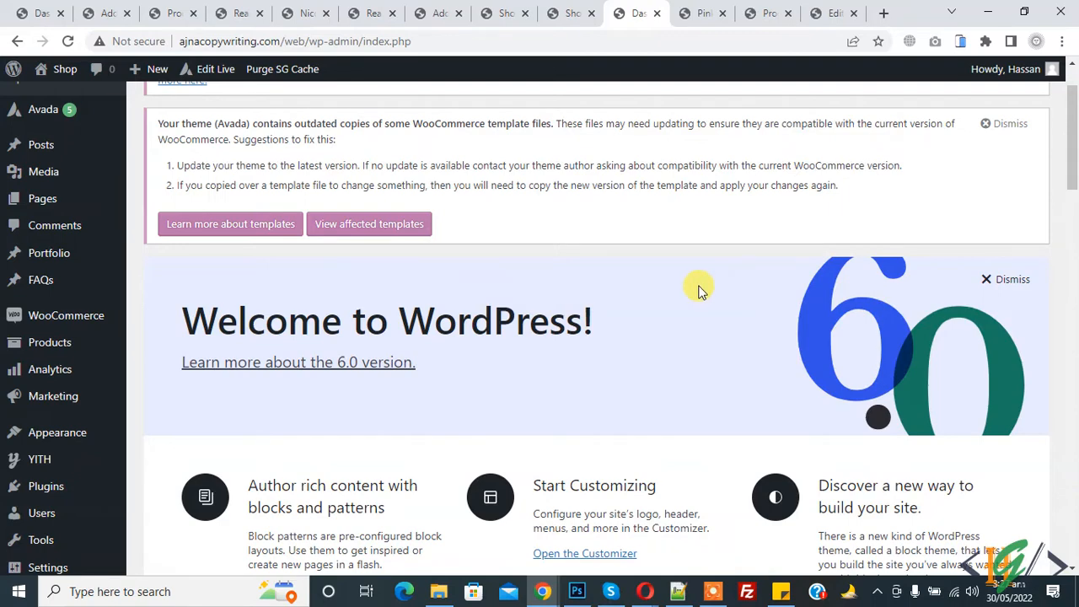
# Search Add New plugins for 'Sold Out Badge for WooCommerce'.
pyautogui.scroll(-3)
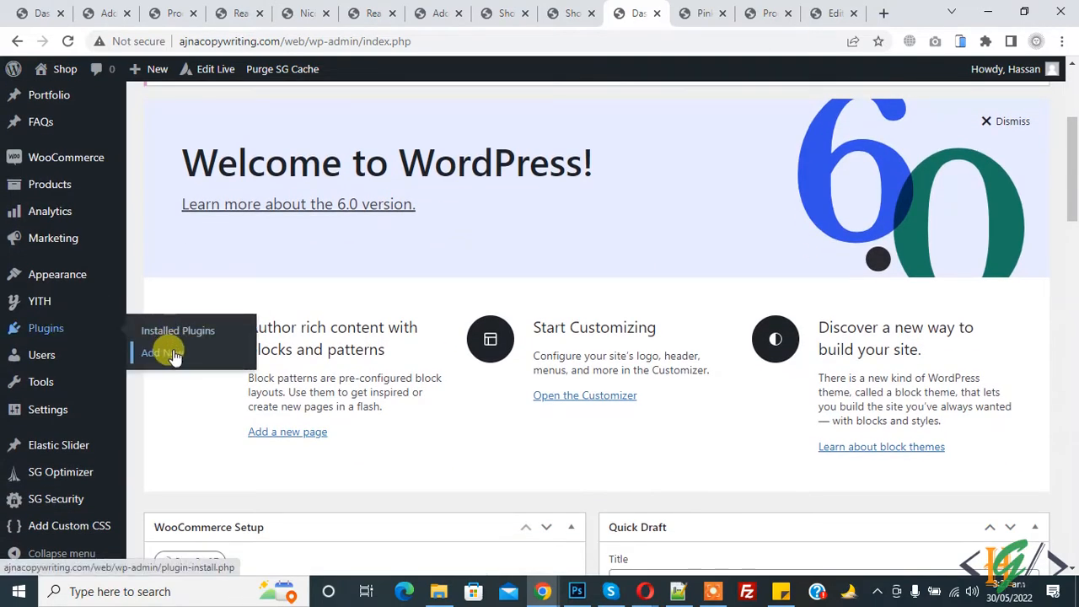
pyautogui.click(160, 353)
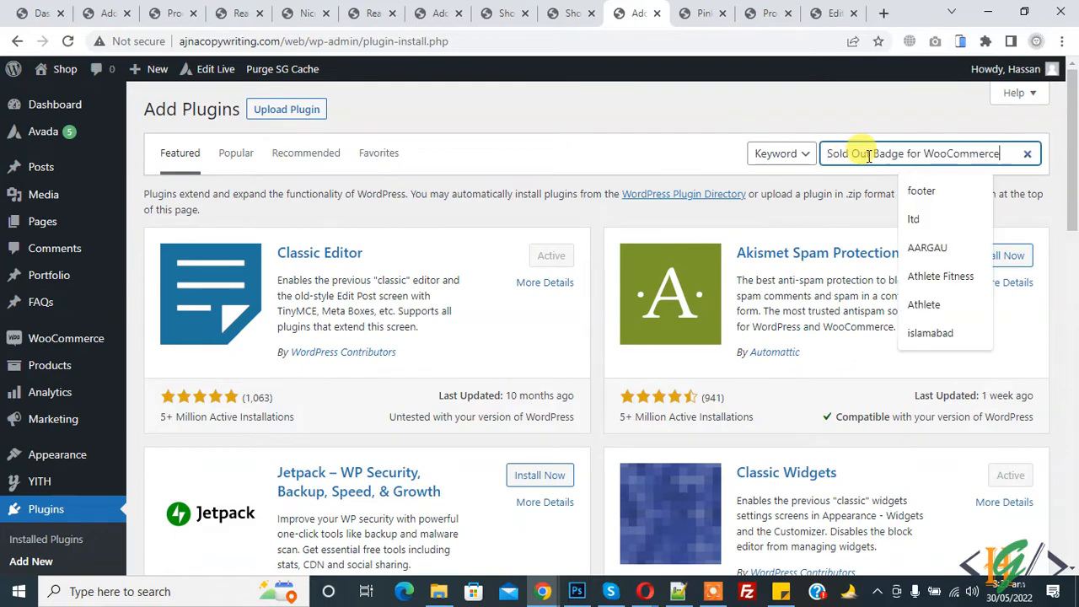
pyautogui.press('Return')
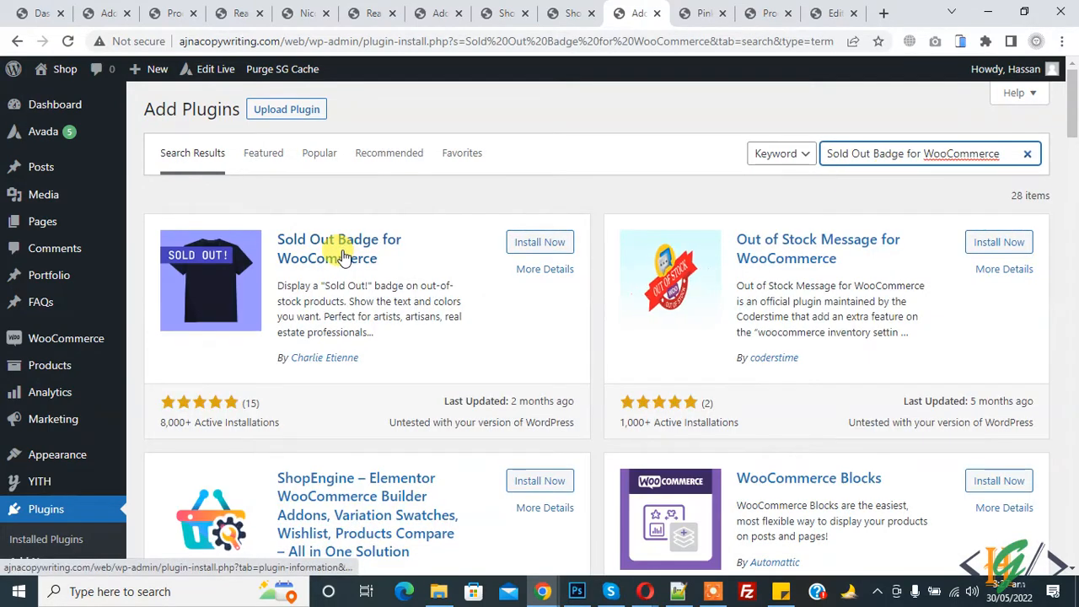
# Install the Sold Out Badge for WooCommerce plugin and activate it.
pyautogui.click(540, 242)
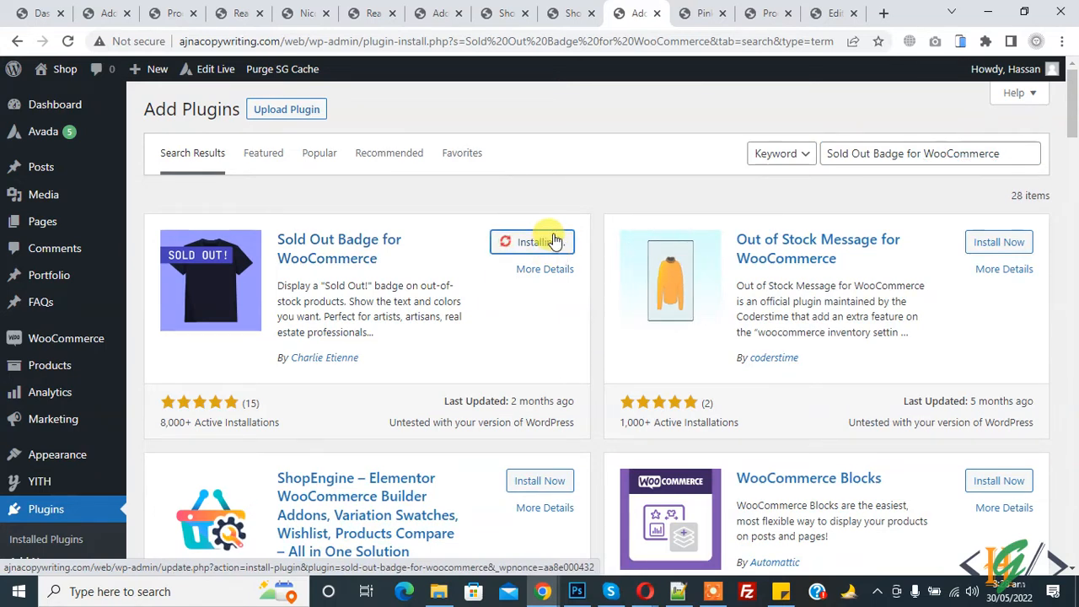
pyautogui.click(532, 242)
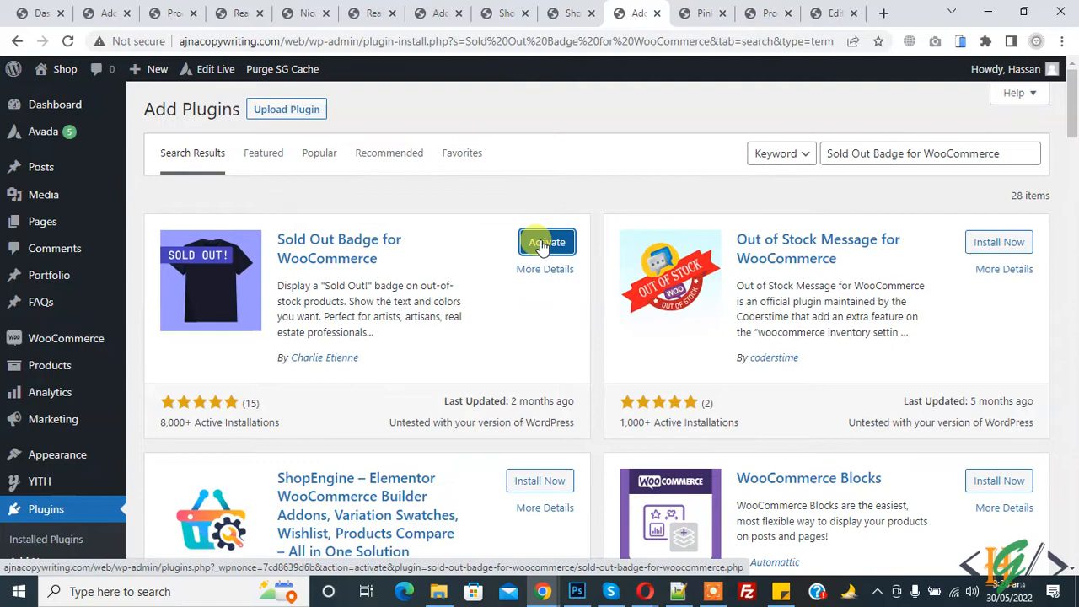
pyautogui.click(546, 242)
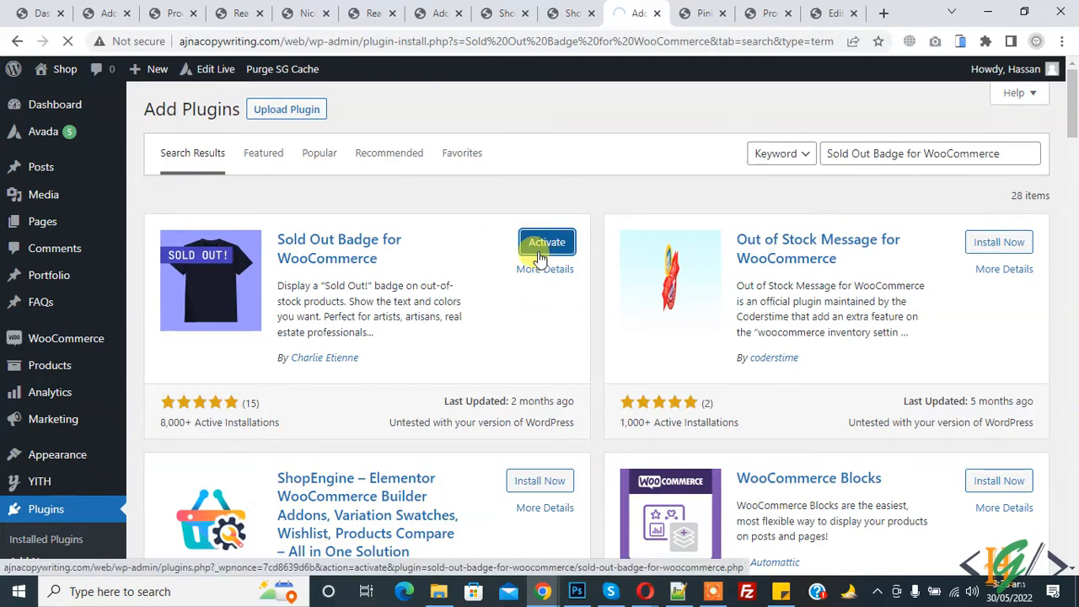
pyautogui.click(546, 241)
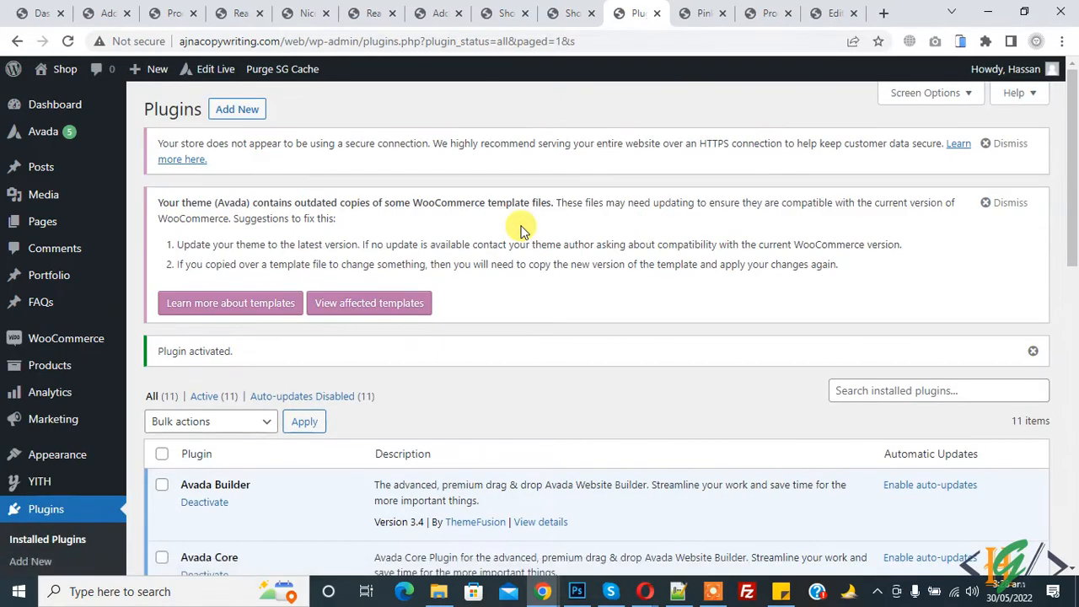
# Go to Settings > Sold Out Badge for WooCommerce to view its default options.
pyautogui.scroll(-3)
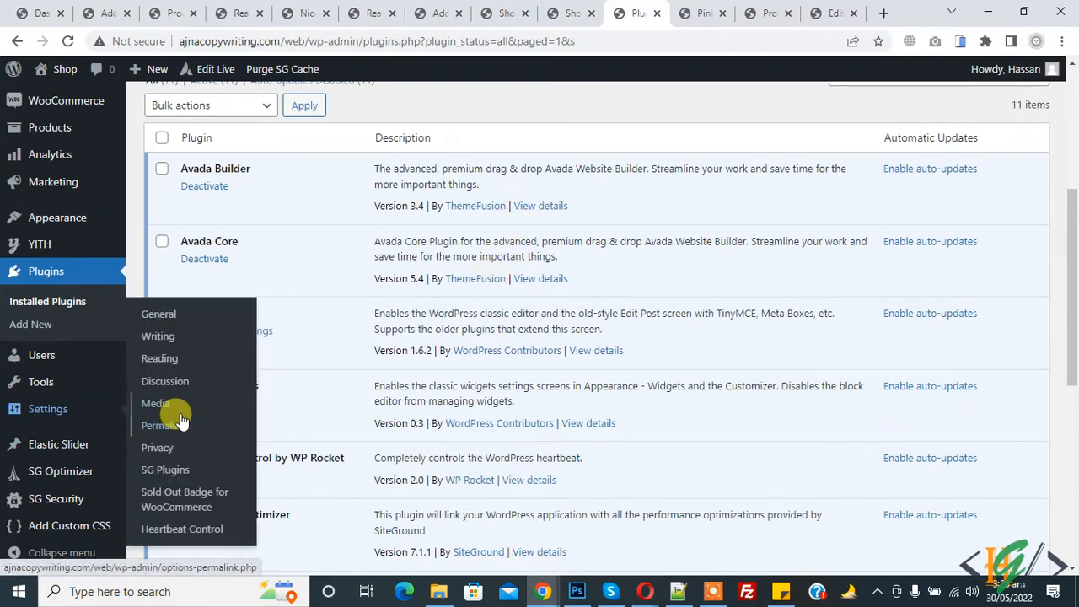
pyautogui.moveTo(183, 499)
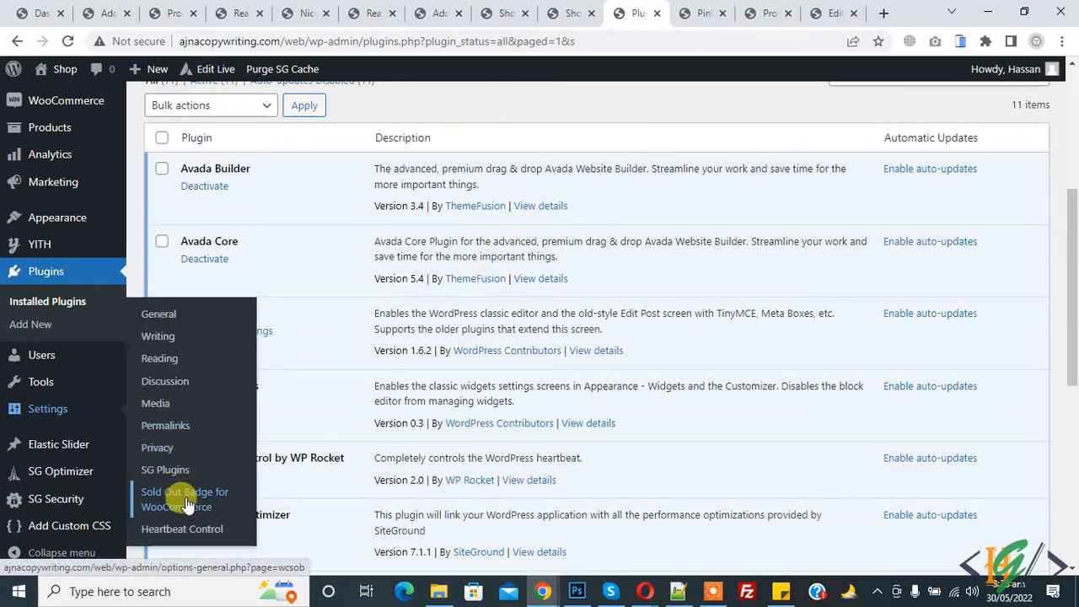
pyautogui.click(184, 498)
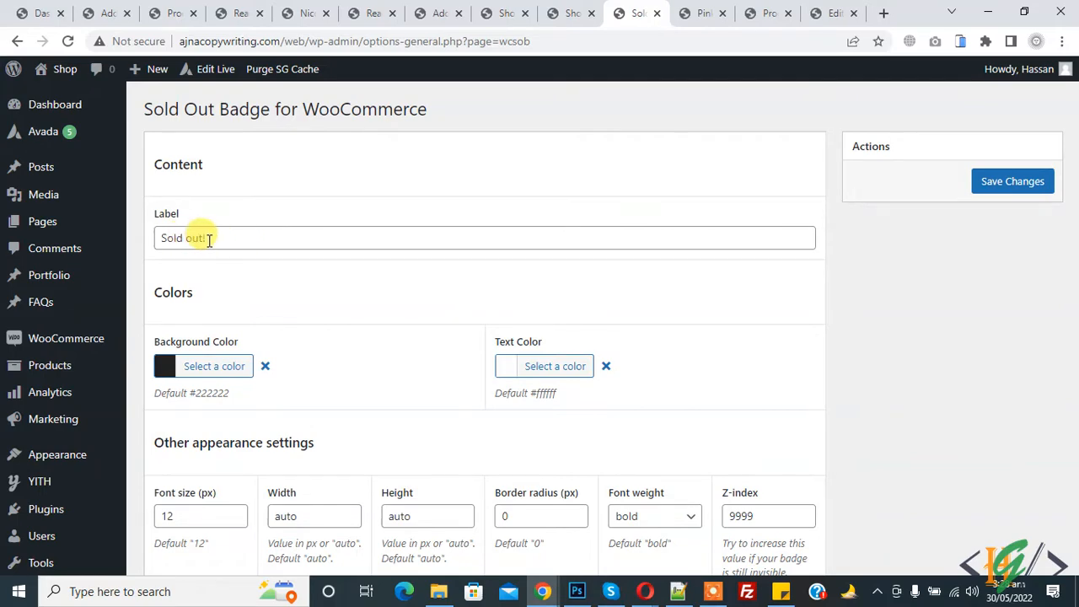
# Choose a dark red as the badge background colour.
pyautogui.scroll(-3)
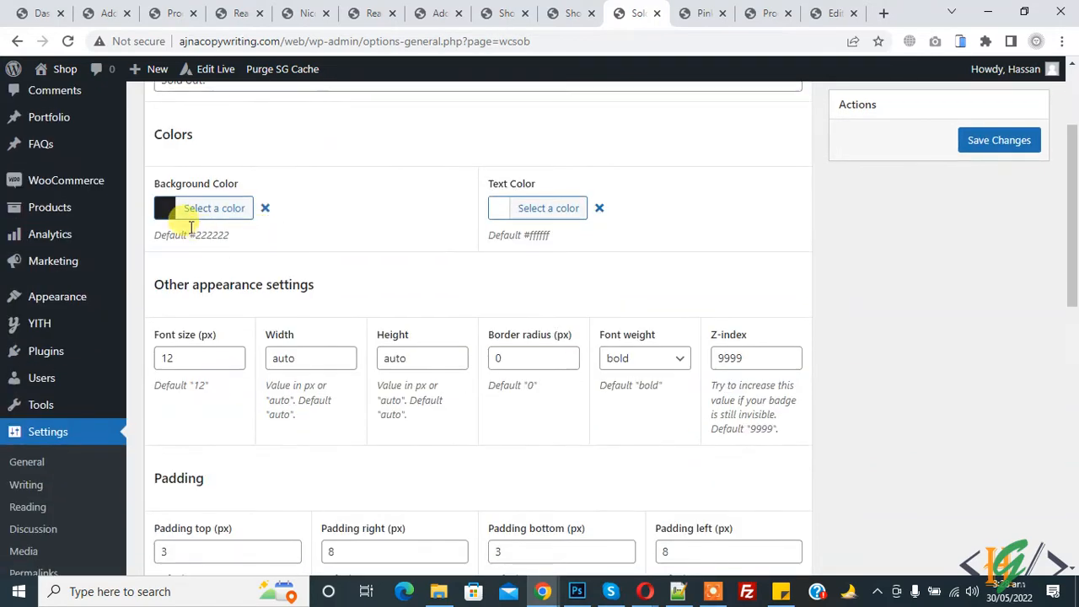
pyautogui.click(213, 208)
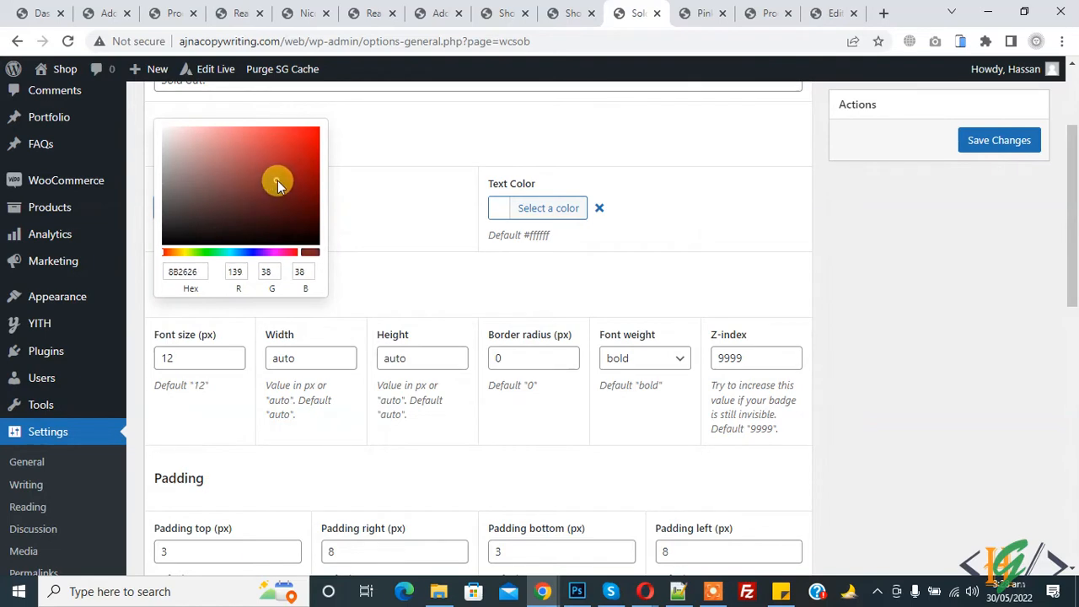
pyautogui.click(406, 212)
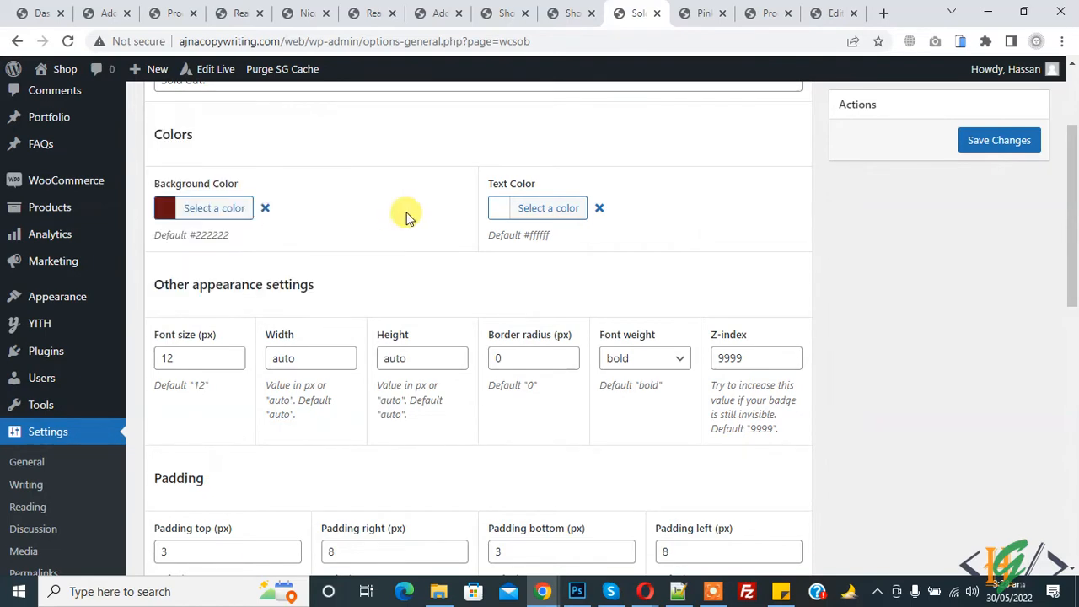
pyautogui.moveTo(497, 208)
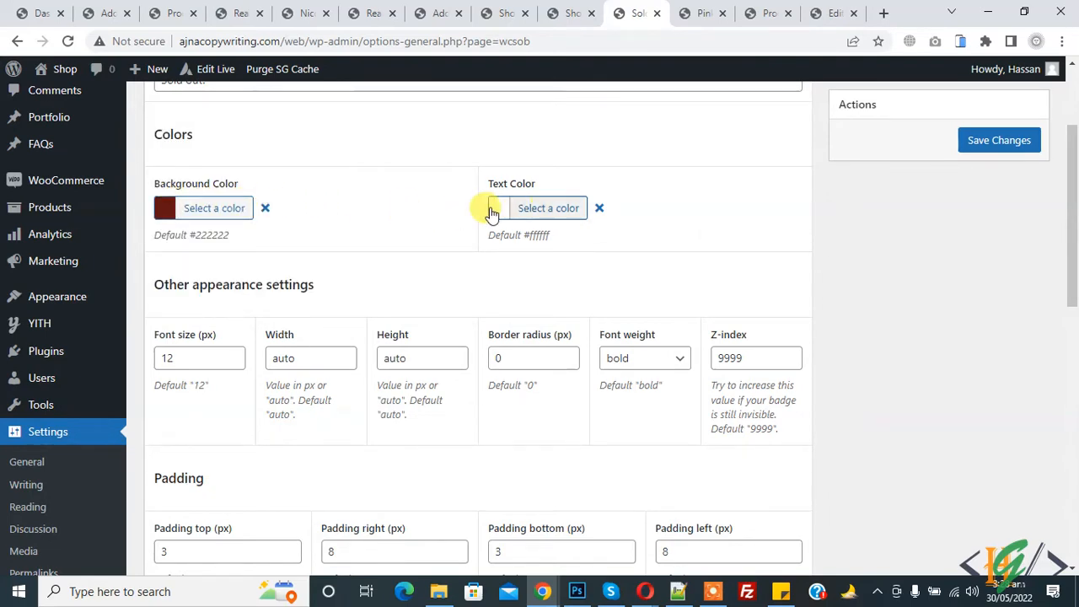
pyautogui.moveTo(233, 354)
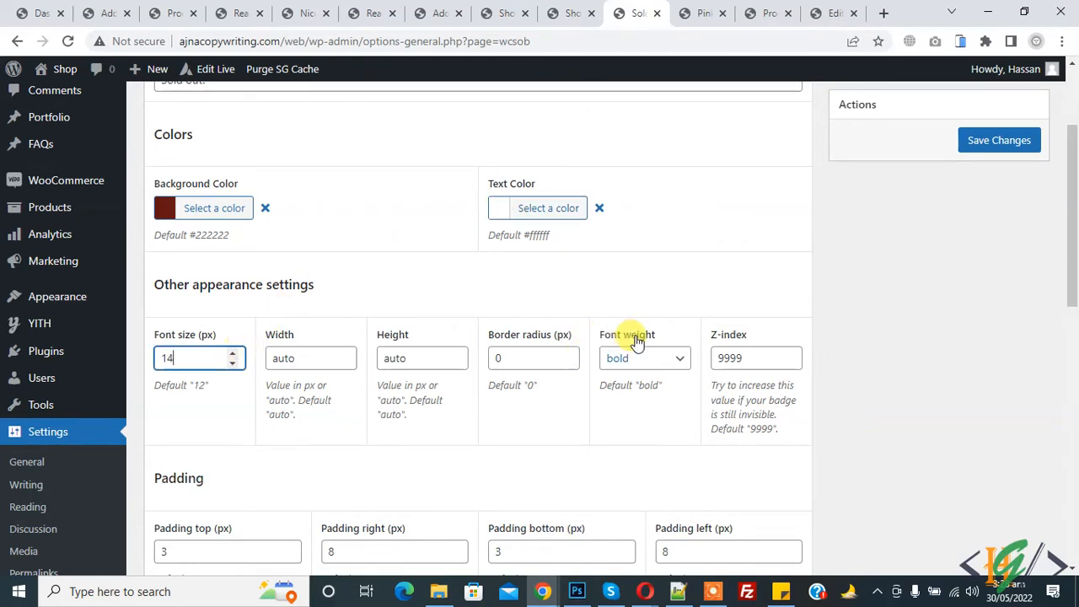
pyautogui.moveTo(428, 282)
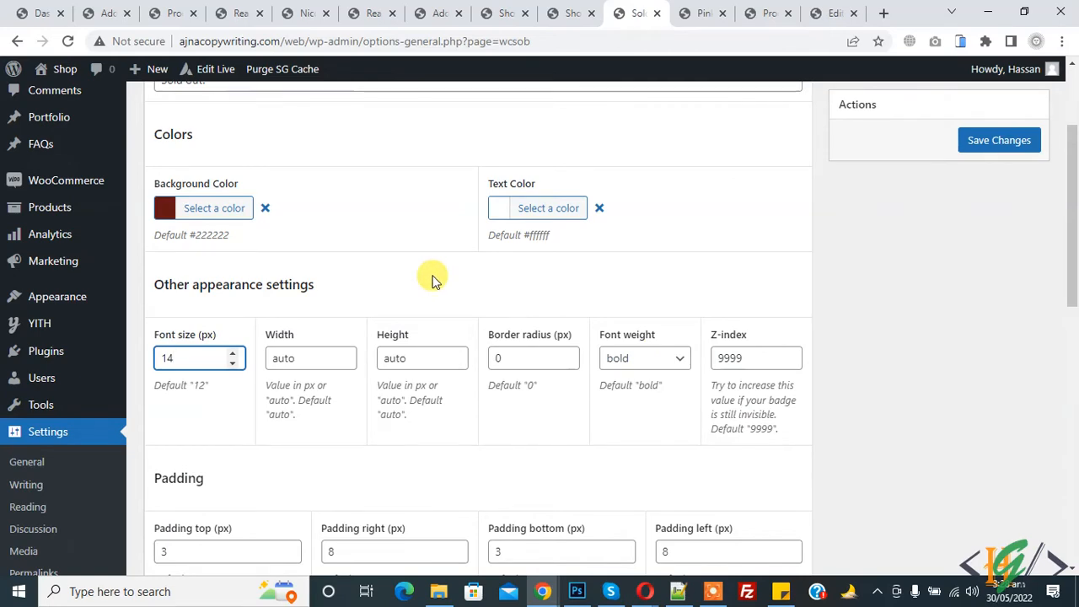
# Save the badge settings with the 14 px font size.
pyautogui.scroll(-3)
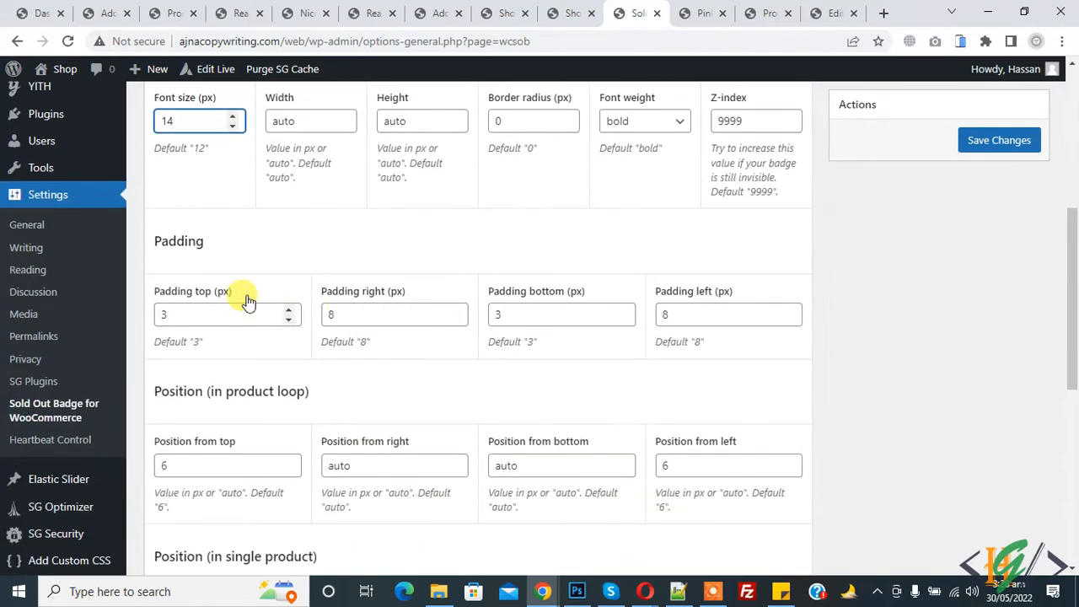
pyautogui.scroll(-3)
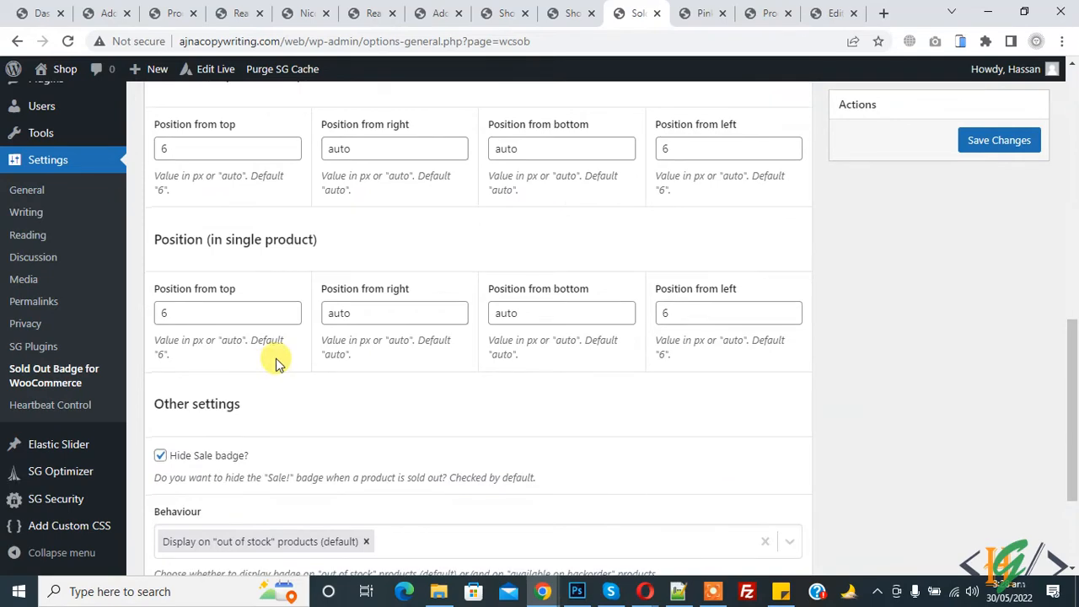
pyautogui.scroll(-3)
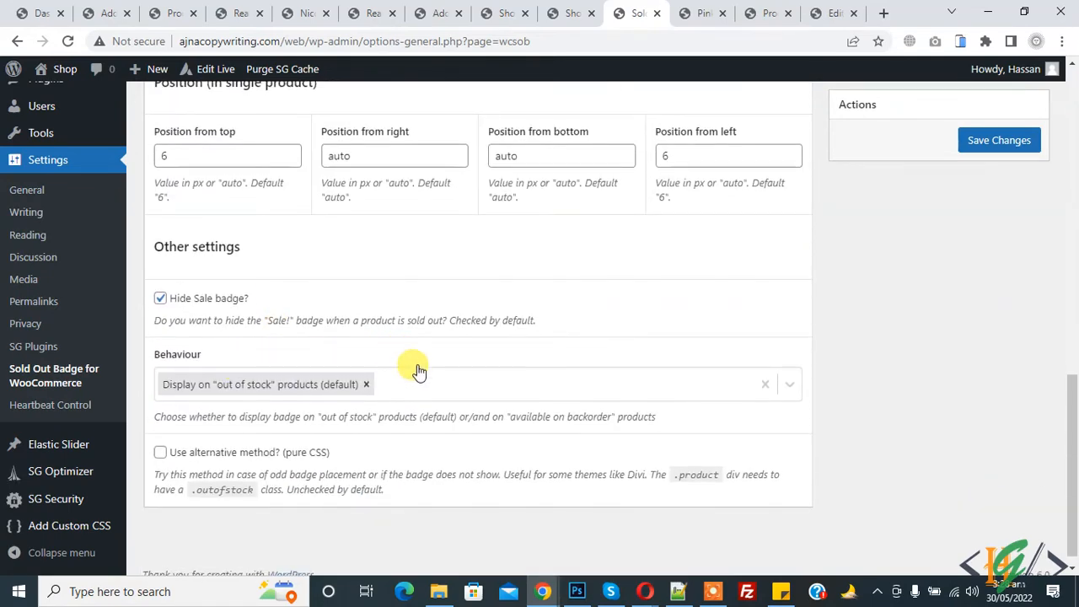
pyautogui.click(998, 140)
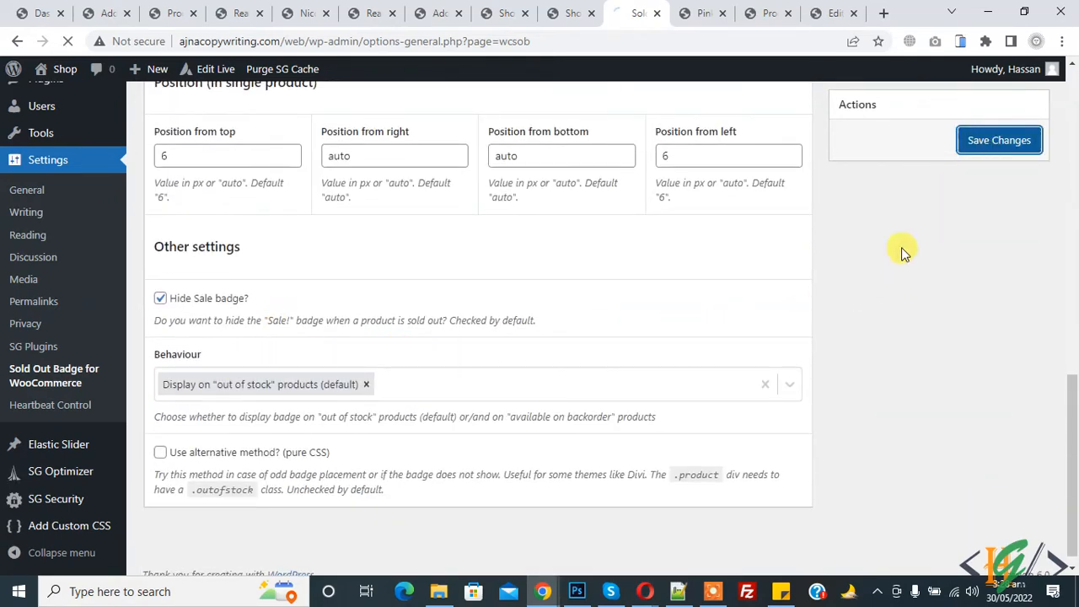
pyautogui.click(998, 140)
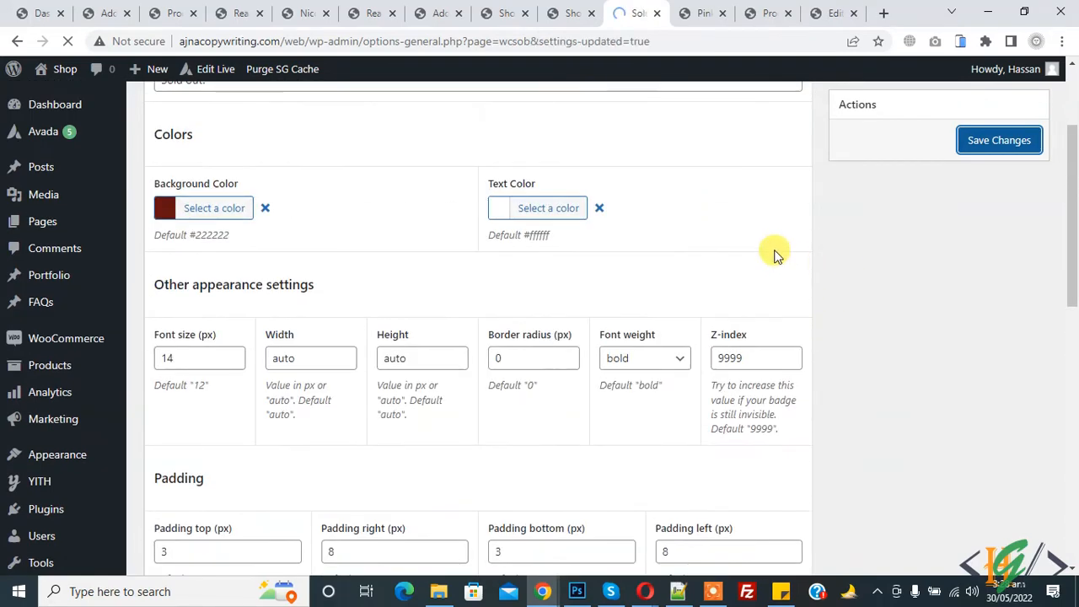
# Reload the Pink Handbag product page to show the Sold out! badge, then go to the Shop tab.
pyautogui.click(702, 13)
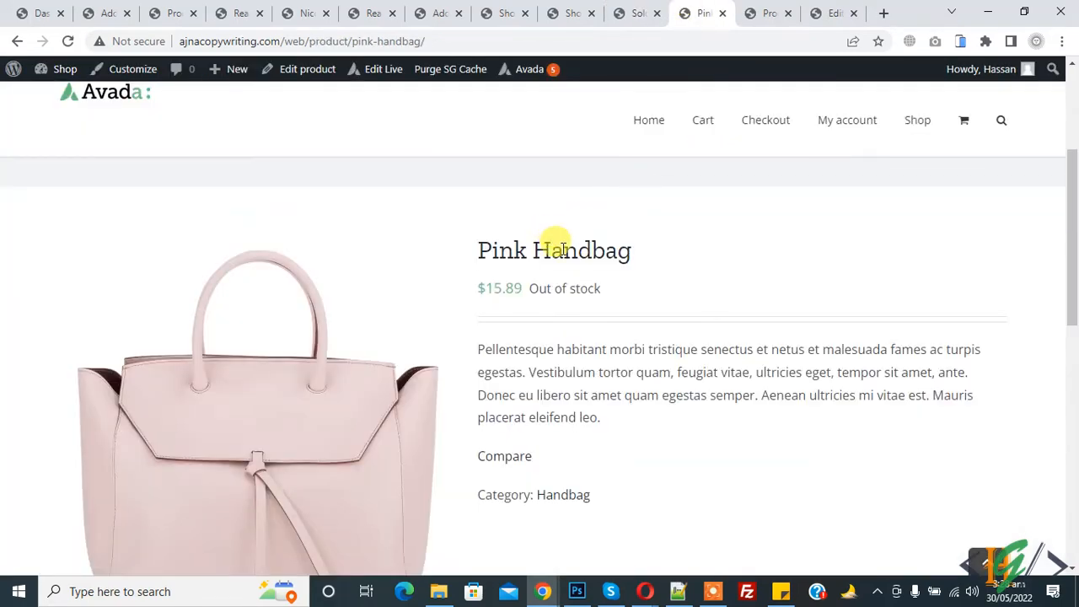
pyautogui.moveTo(529, 292)
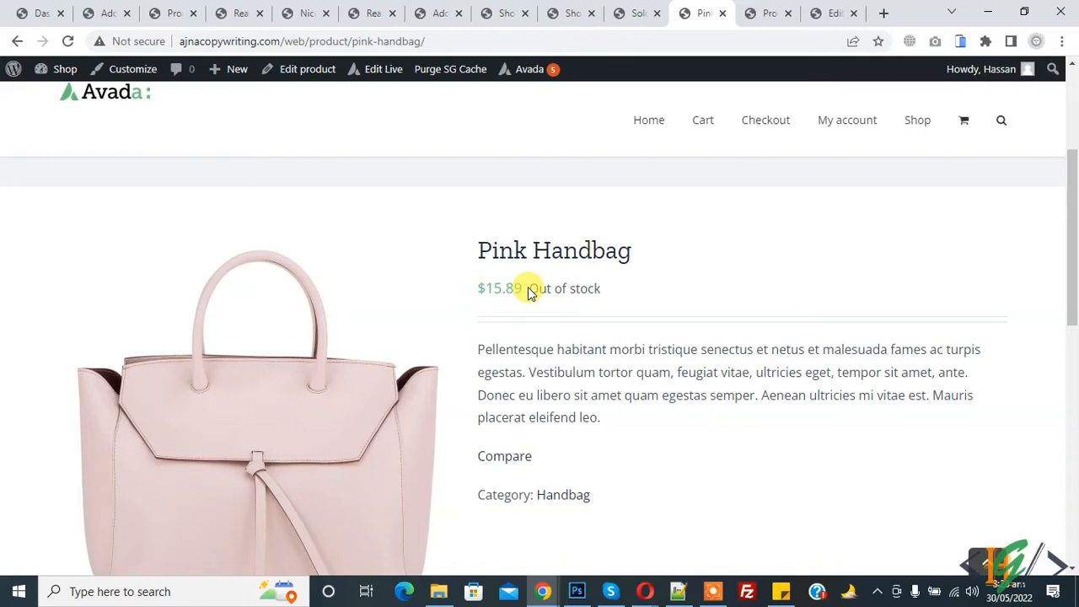
pyautogui.doubleClick(564, 288)
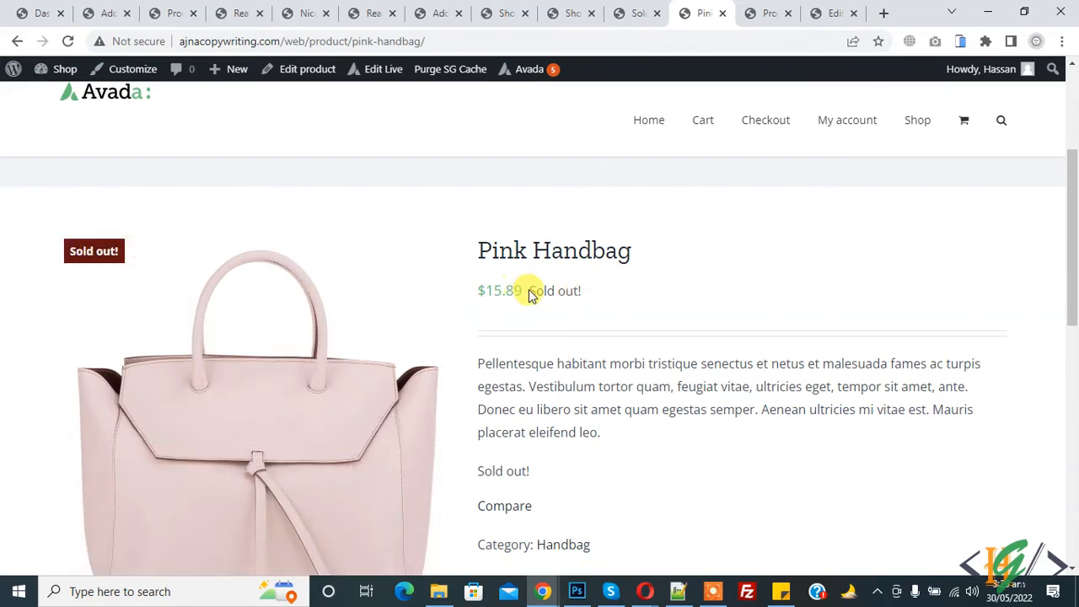
pyautogui.doubleClick(553, 290)
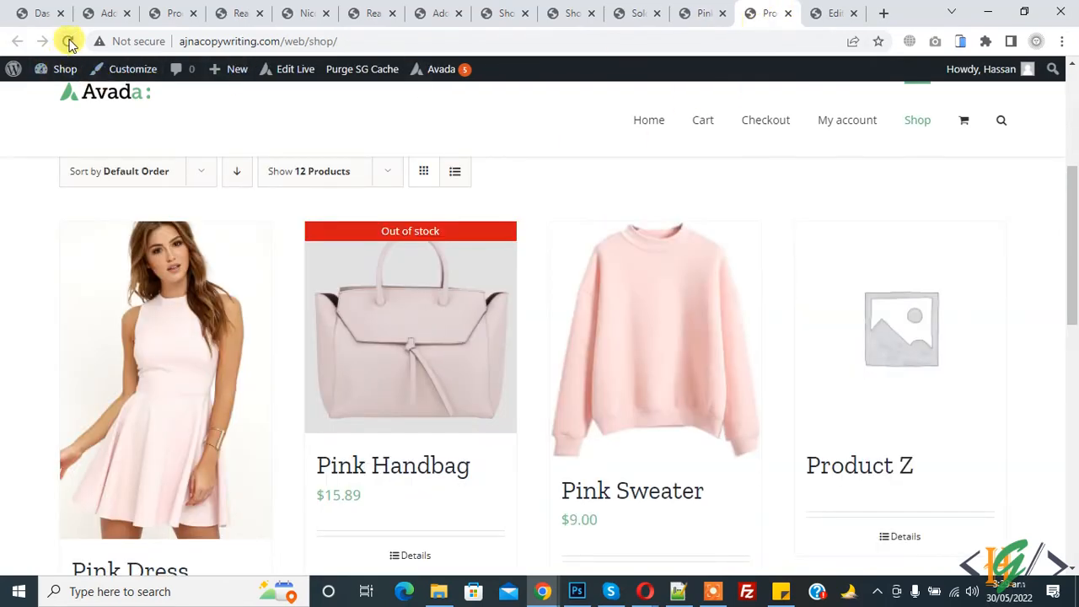
# Reload the shop page so the Pink Handbag card shows the Sold out! badge.
pyautogui.click(67, 41)
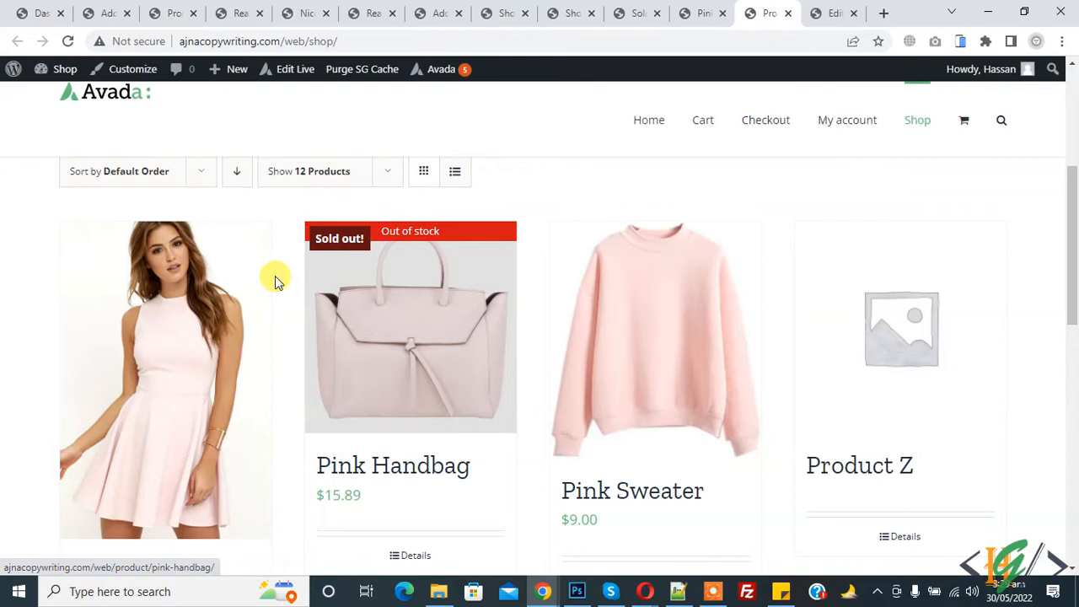
pyautogui.moveTo(325, 249)
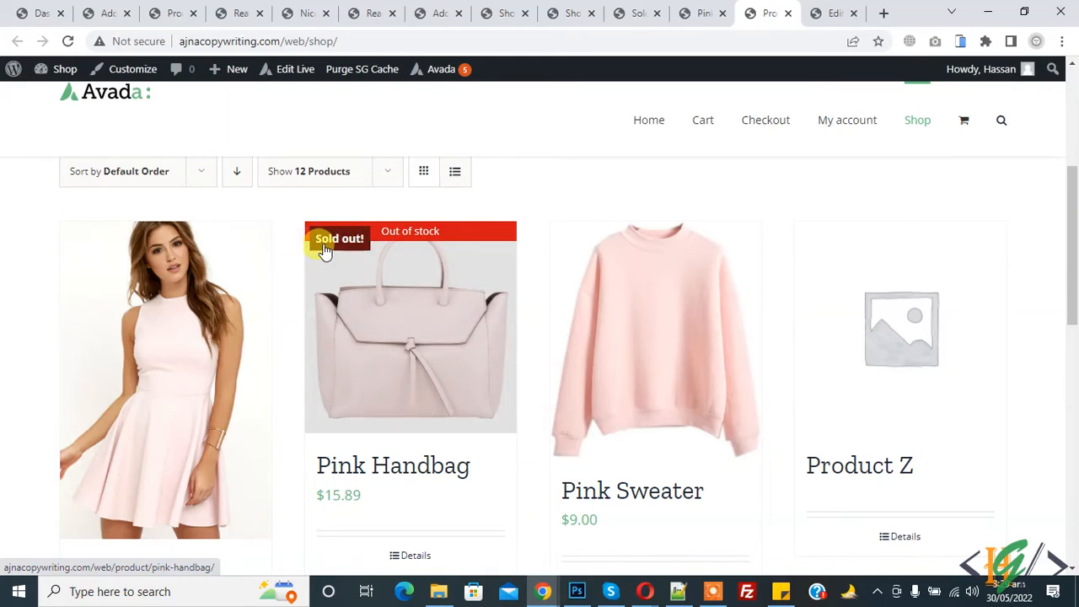
pyautogui.moveTo(409, 245)
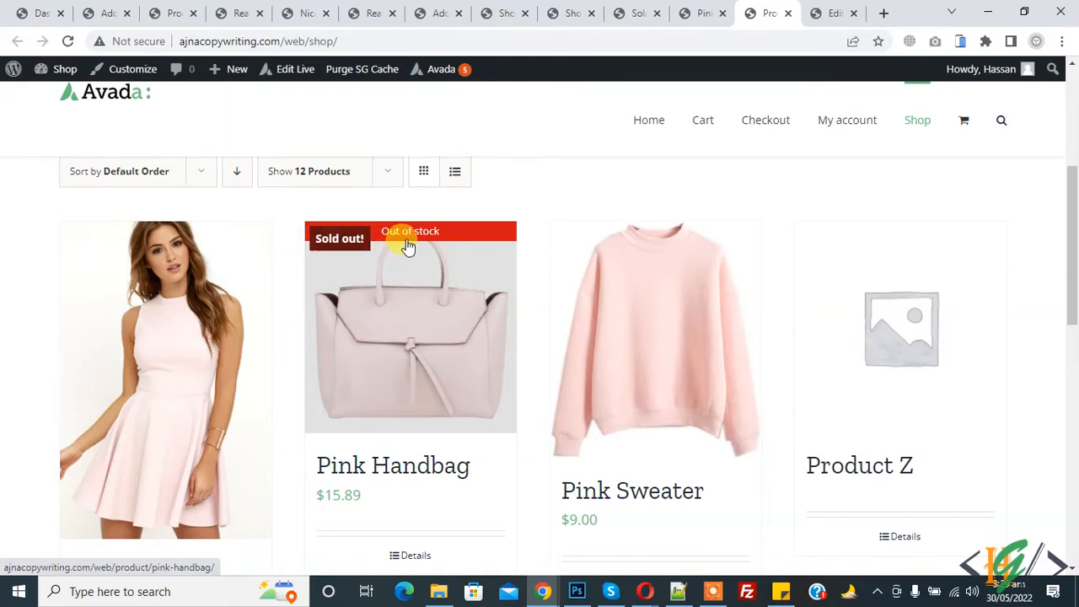
pyautogui.moveTo(408, 241)
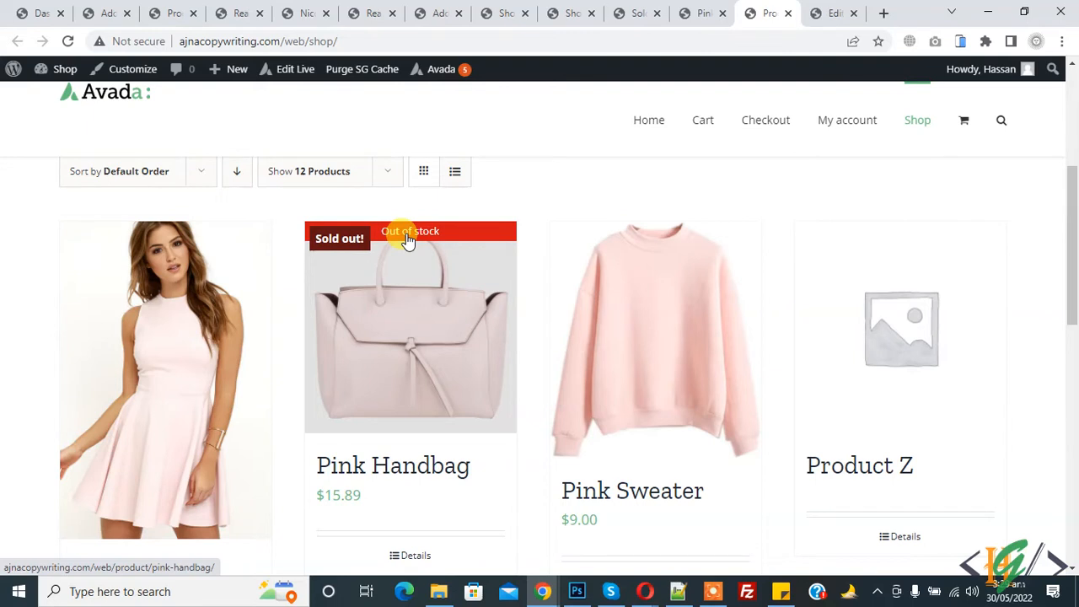
# Inspect the handbag card and select div.fusion-woo-badges-wrapper to hide it with display: none.
pyautogui.rightClick(409, 240)
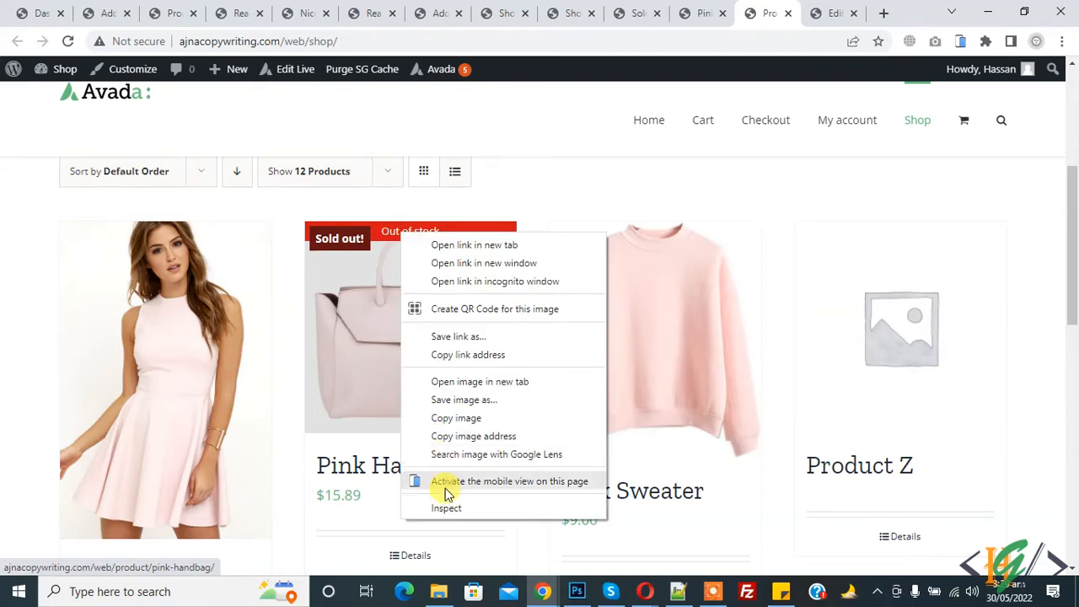
pyautogui.click(446, 507)
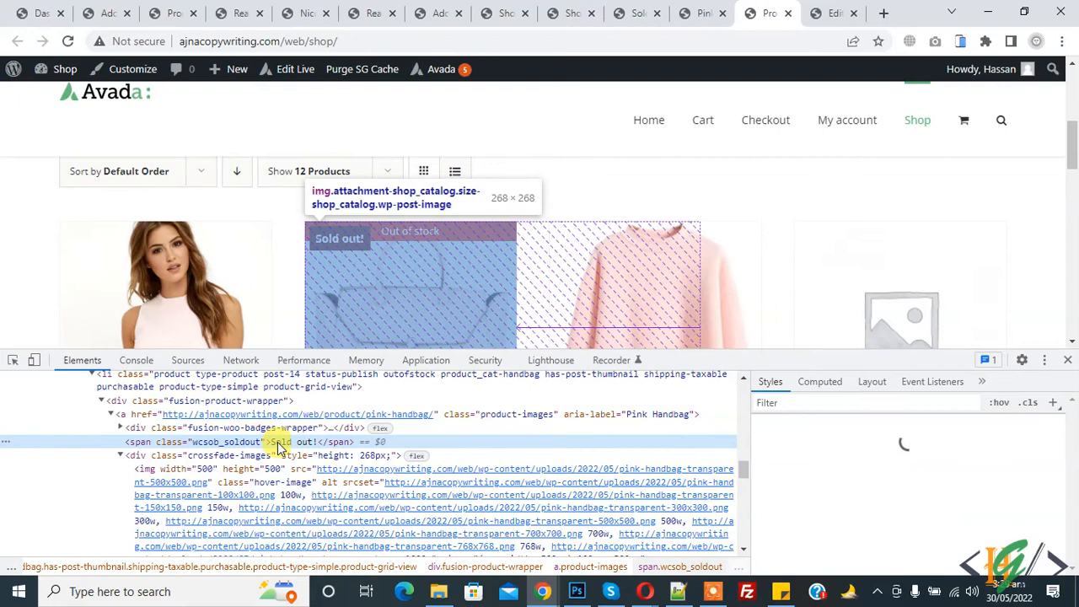
pyautogui.moveTo(258, 427)
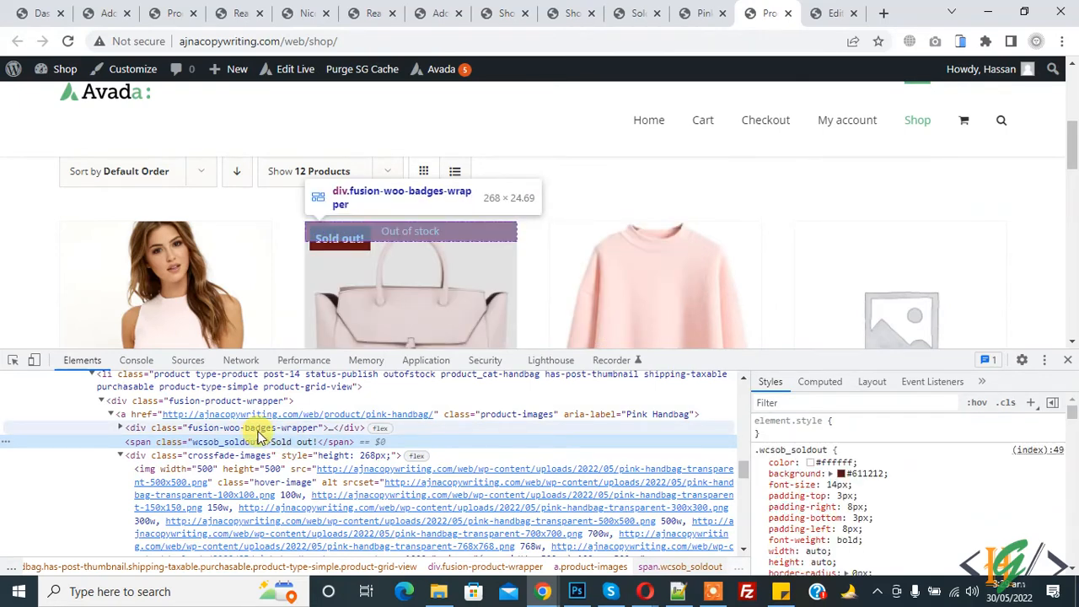
pyautogui.click(257, 427)
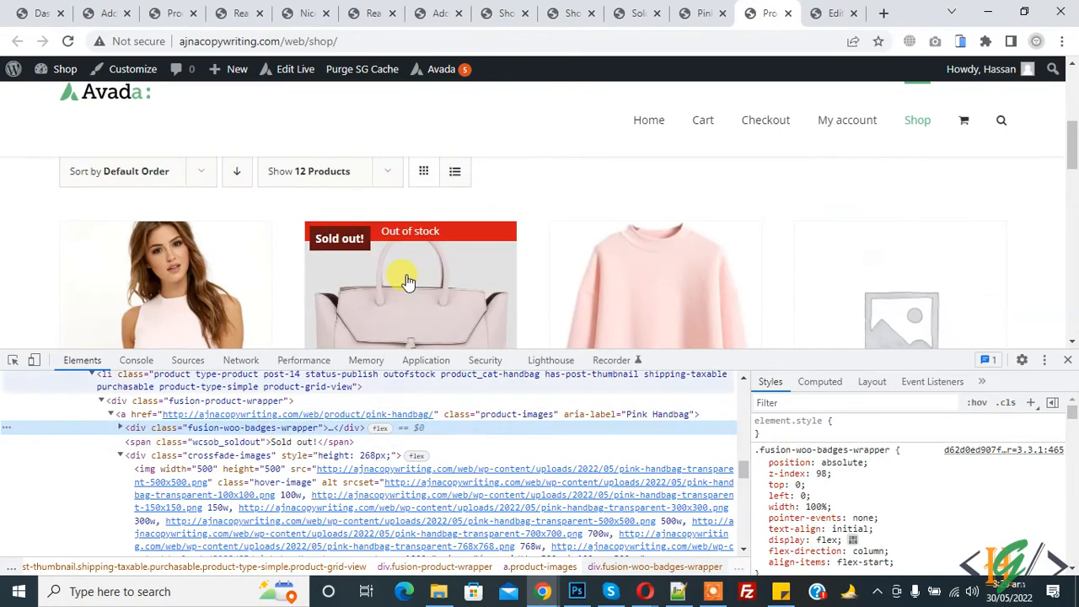
pyautogui.moveTo(239, 427)
pyautogui.write('none !important')
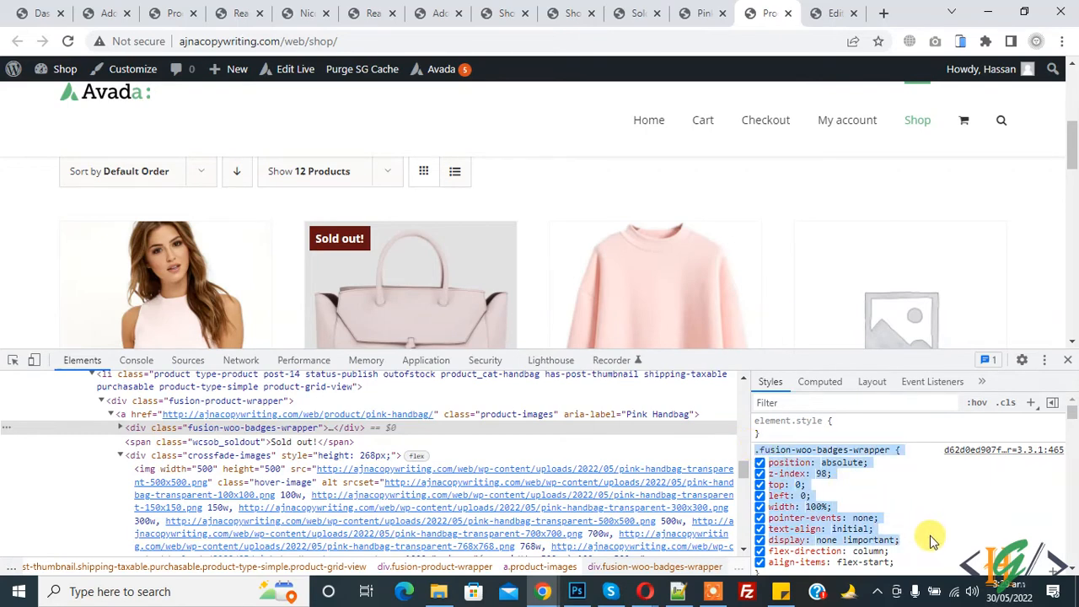
# In the badge settings, start editing the Add Custom CSS rules.
pyautogui.click(636, 12)
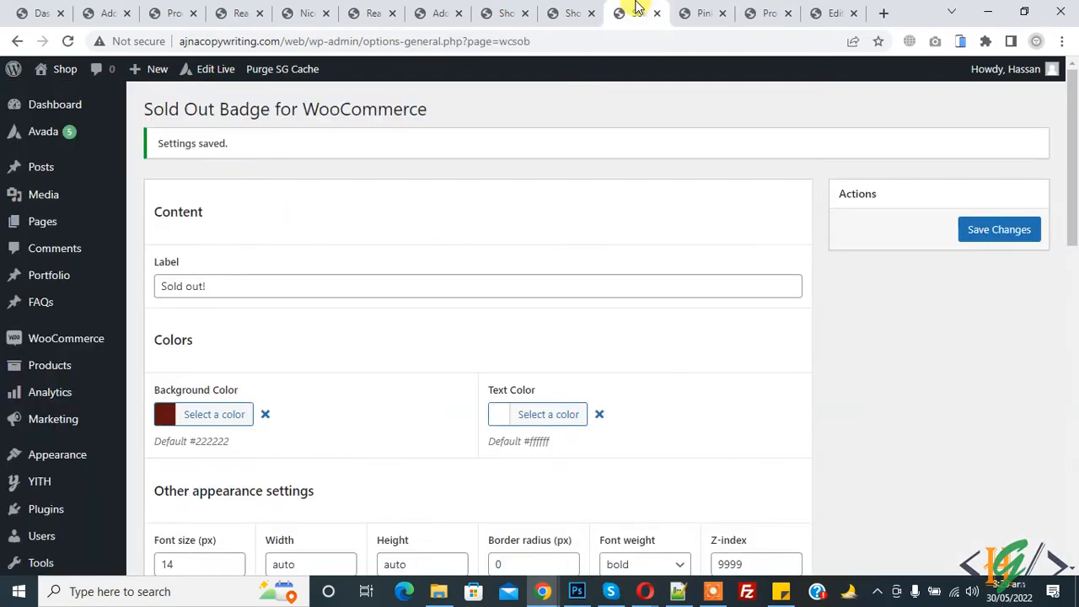
pyautogui.scroll(-3)
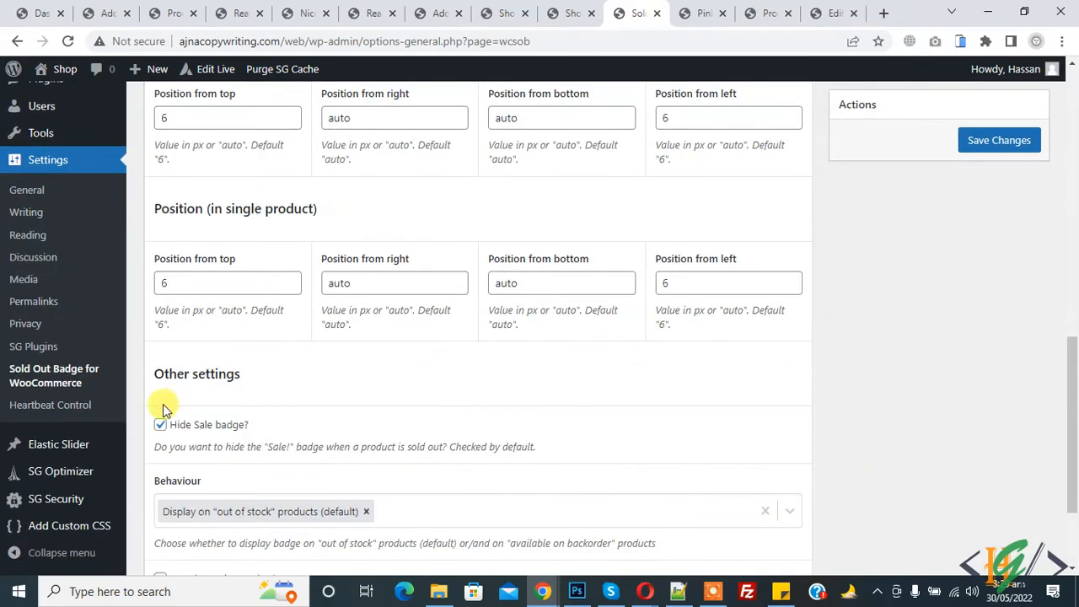
pyautogui.click(69, 525)
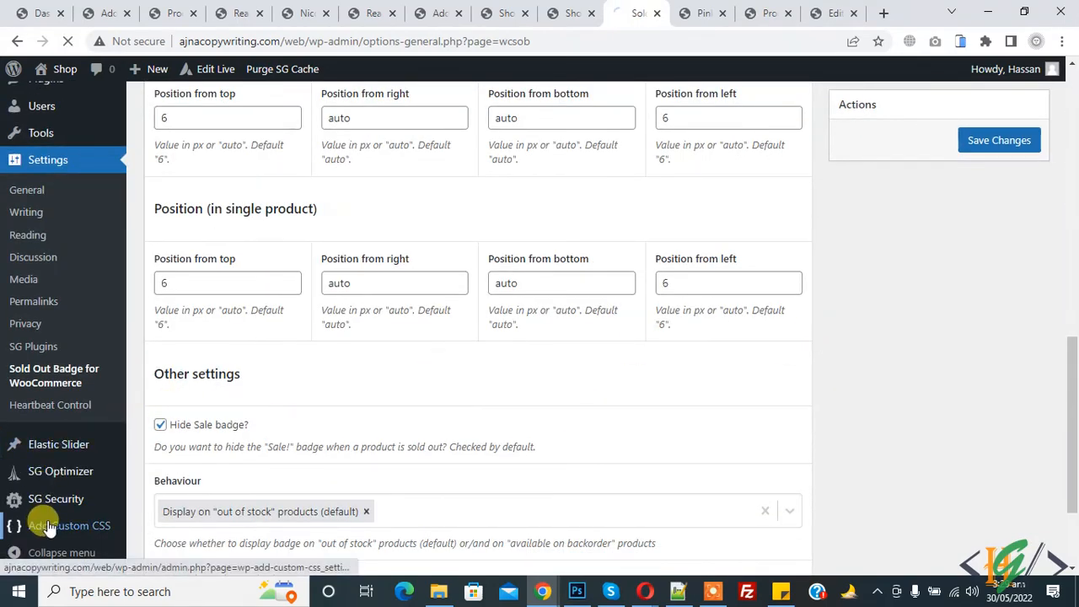
pyautogui.click(80, 525)
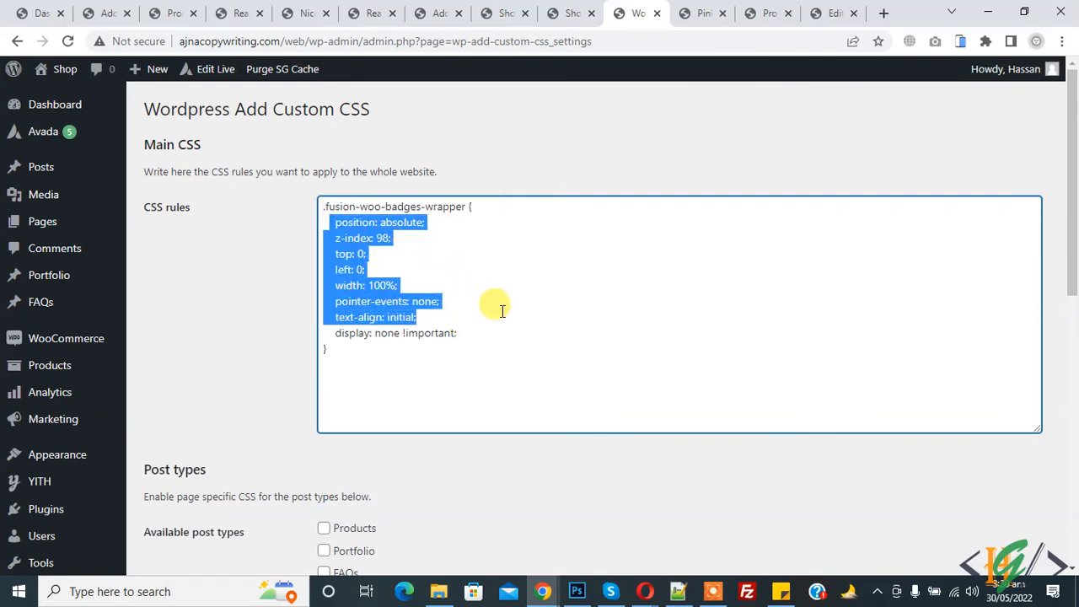
# Save the rule .fusion-woo-badges-wrapper { display: none !important }.
pyautogui.click(162, 439)
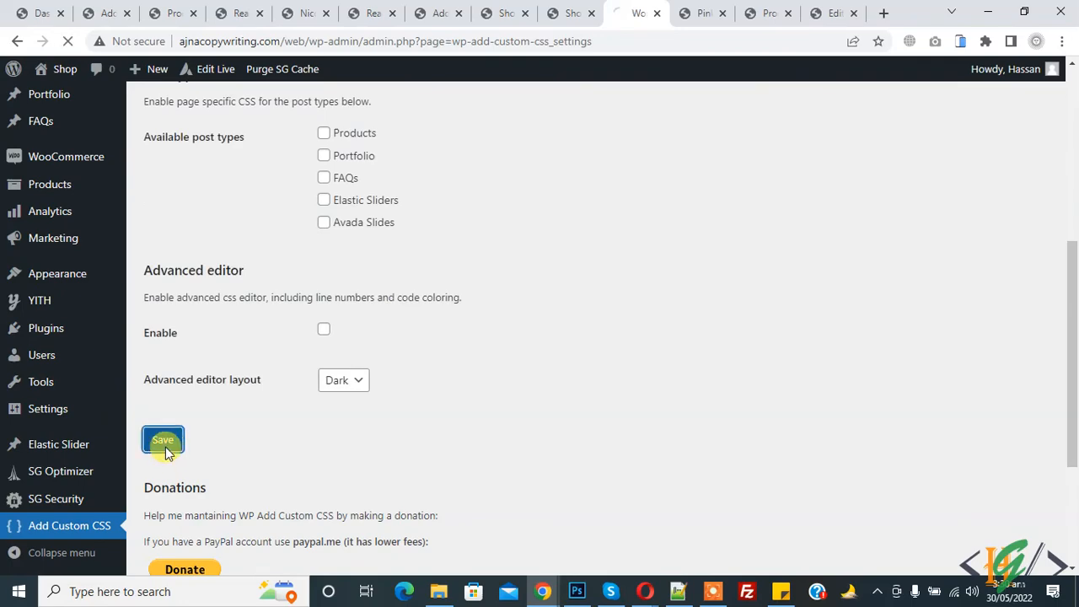
pyautogui.click(162, 440)
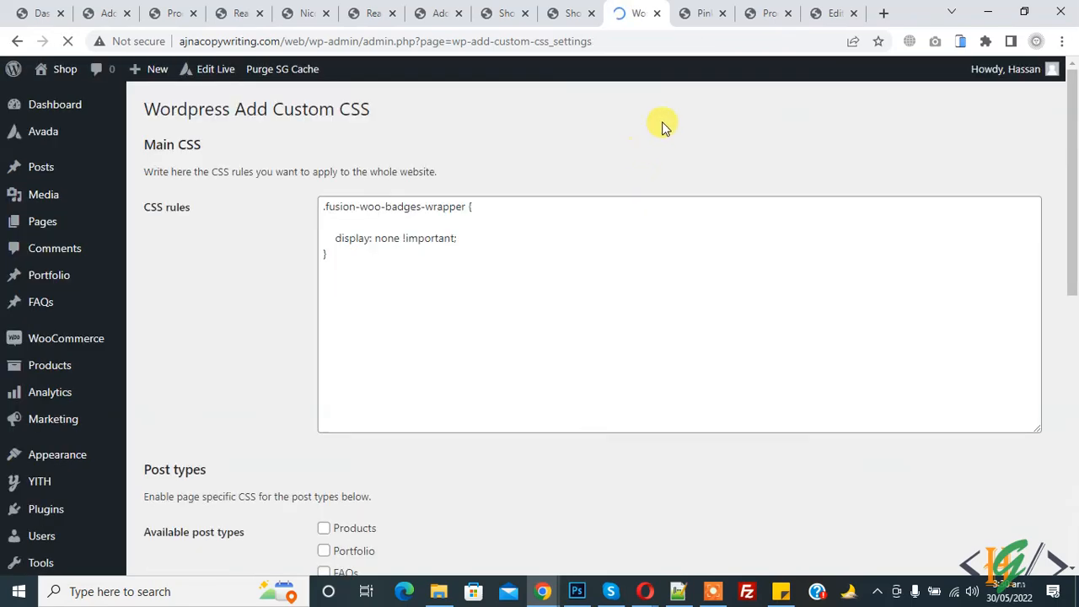
# Reload the shop to confirm only the Sold out! badge shows, then return to the Pink Handbag page.
pyautogui.click(766, 12)
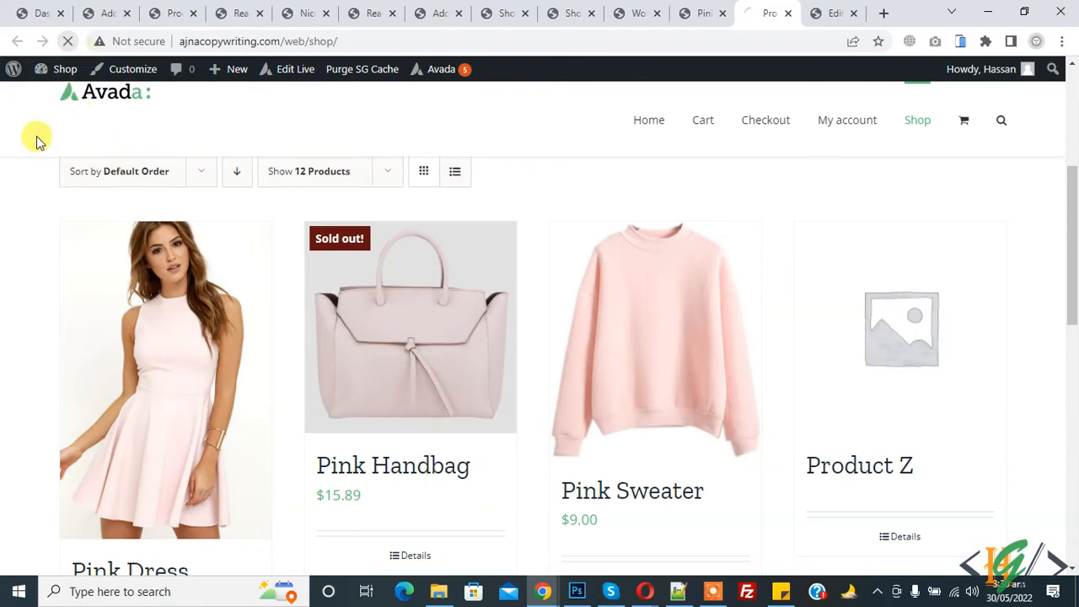
pyautogui.moveTo(453, 254)
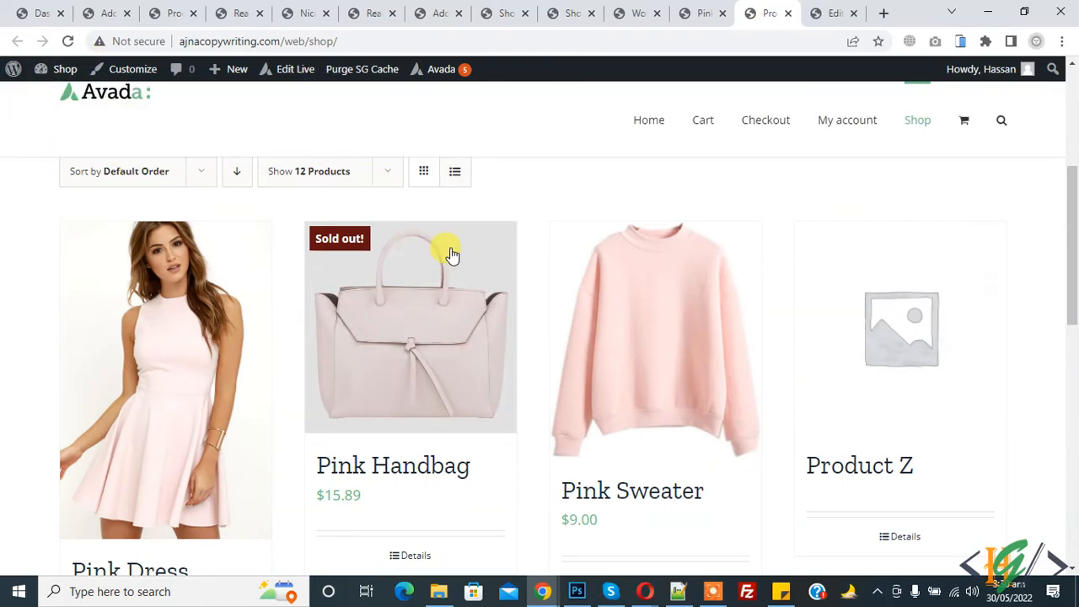
pyautogui.moveTo(445, 253)
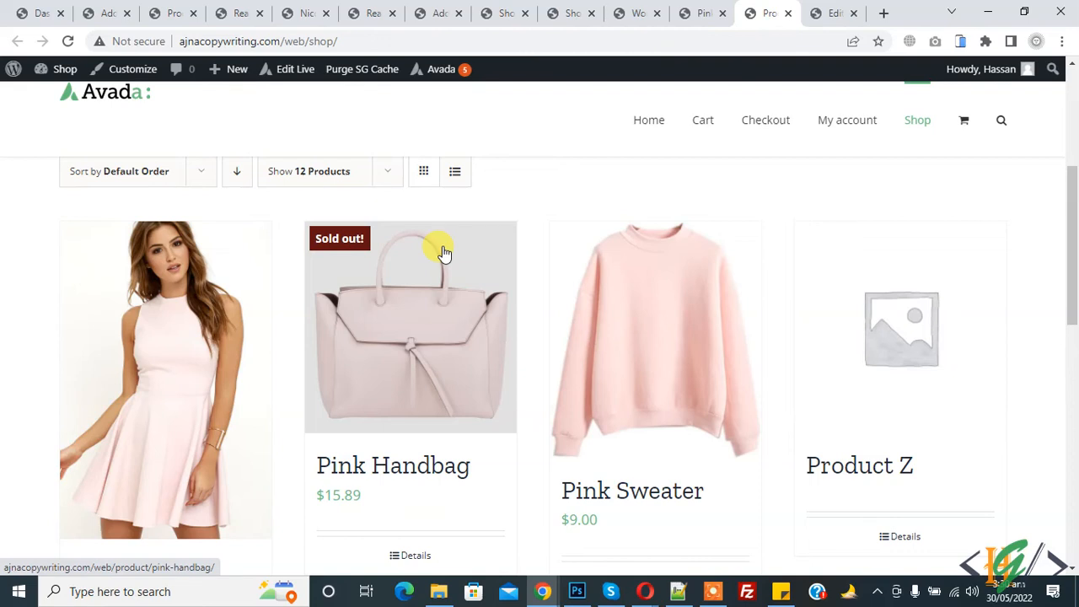
pyautogui.moveTo(481, 230)
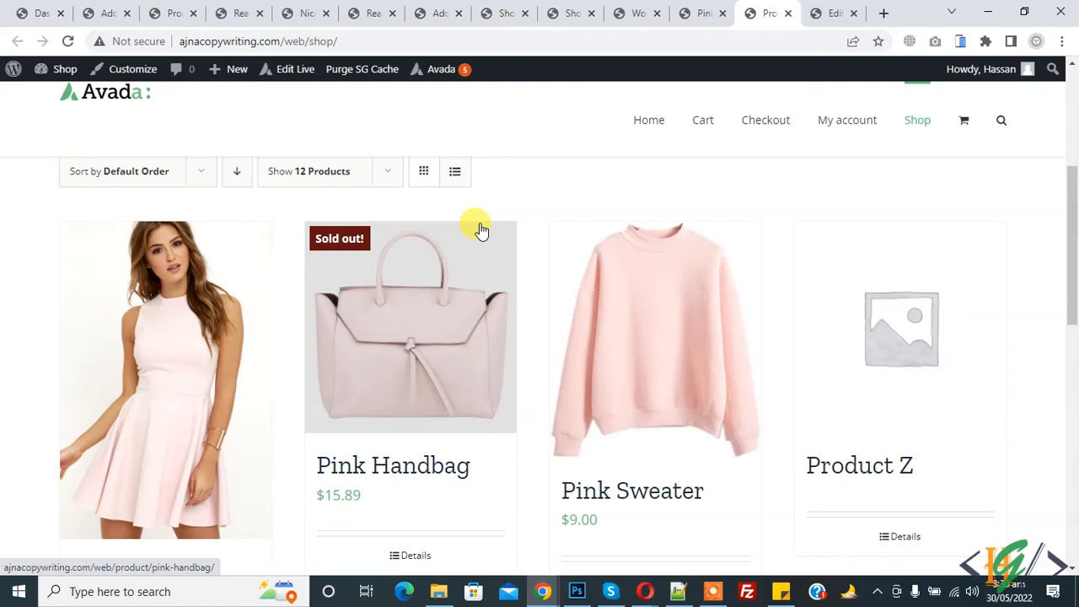
pyautogui.moveTo(9, 281)
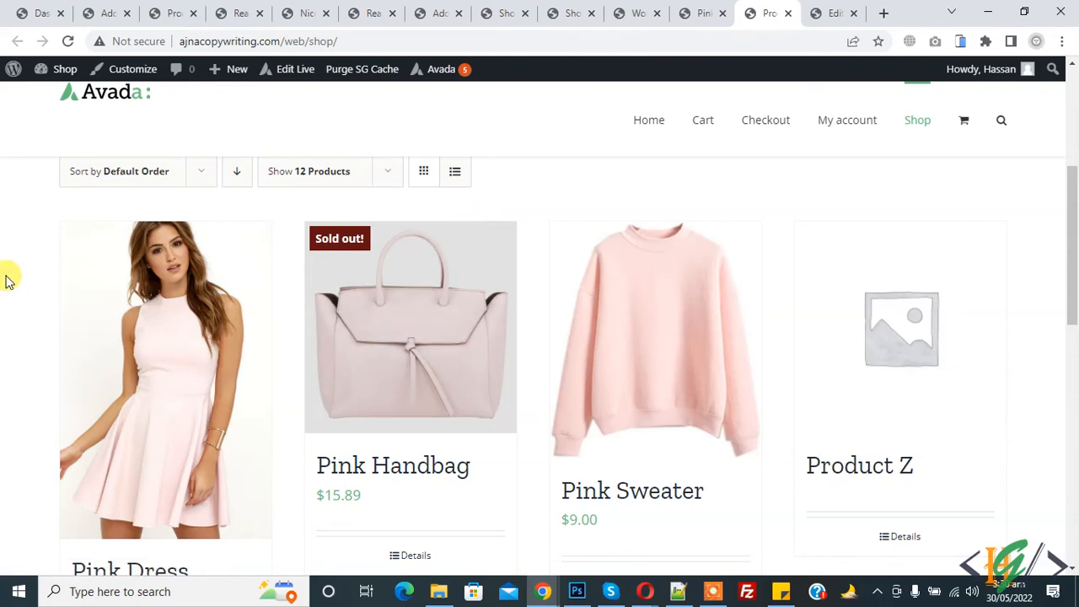
pyautogui.click(410, 326)
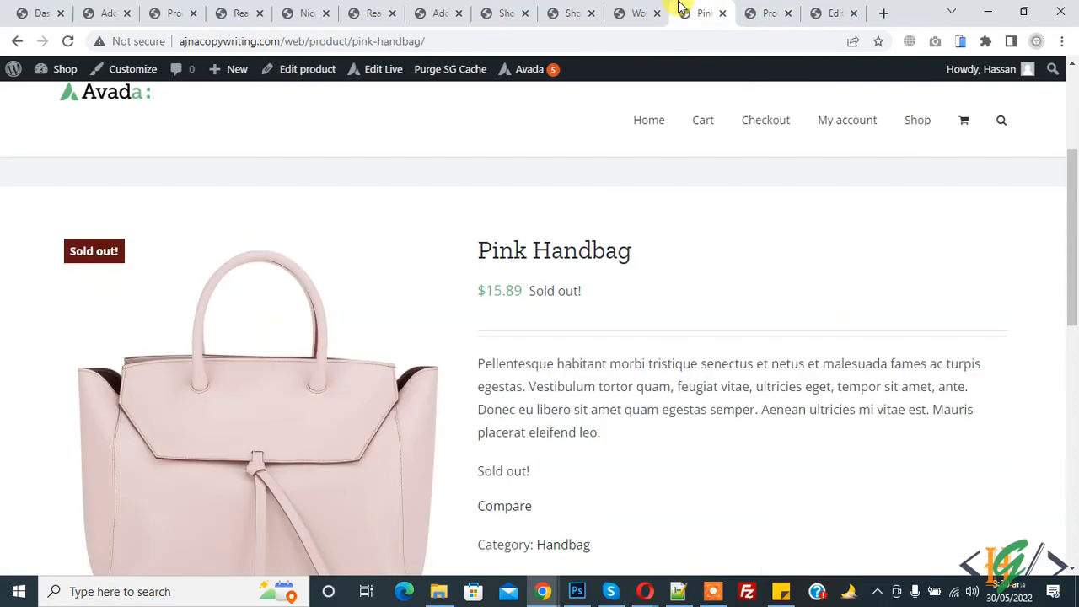